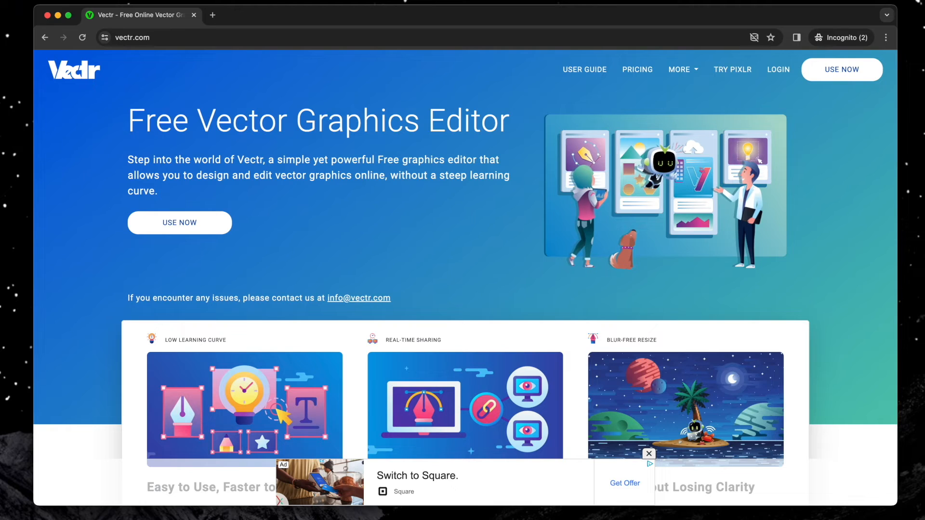
{"action": "mouse_move", "coordinate": [64, 367]}
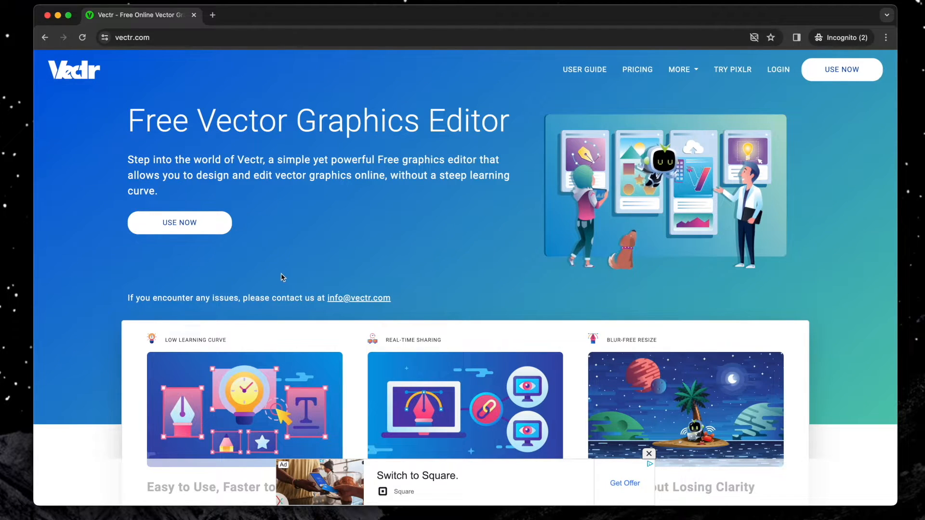
- Launch the Vectr editor from the homepage via the USE NOW button
{"action": "scroll", "scroll_direction": "down", "scroll_amount": 3}
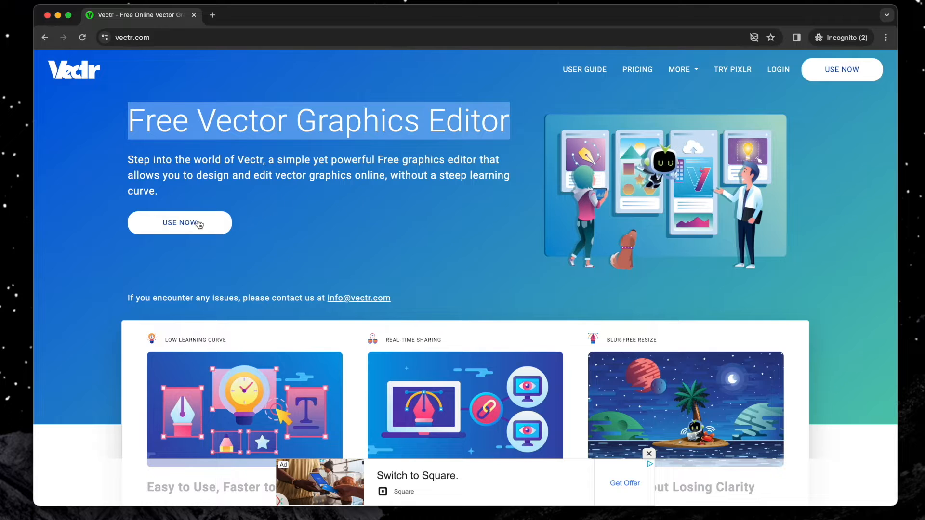
{"action": "left_click", "coordinate": [179, 223]}
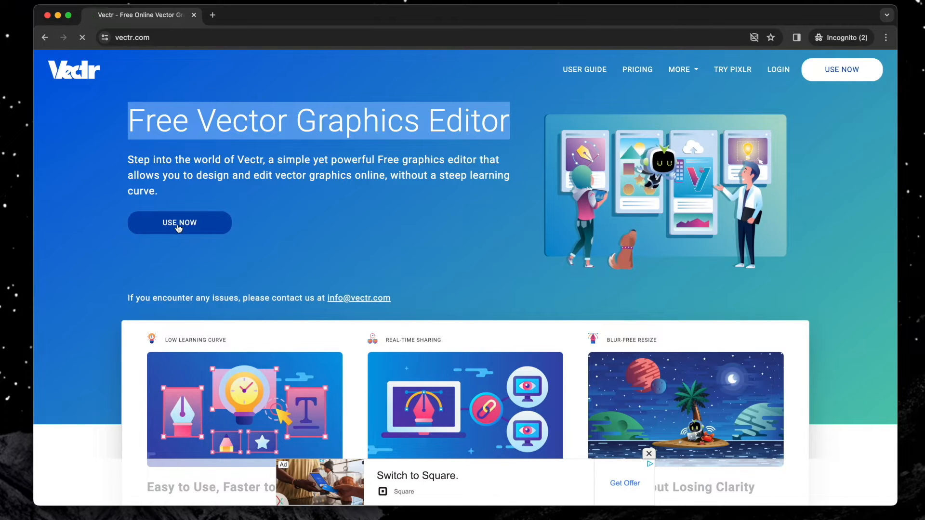
- Load the editor and dismiss the promotional Sign Up overlay to reach a blank canvas
{"action": "left_click", "coordinate": [180, 223]}
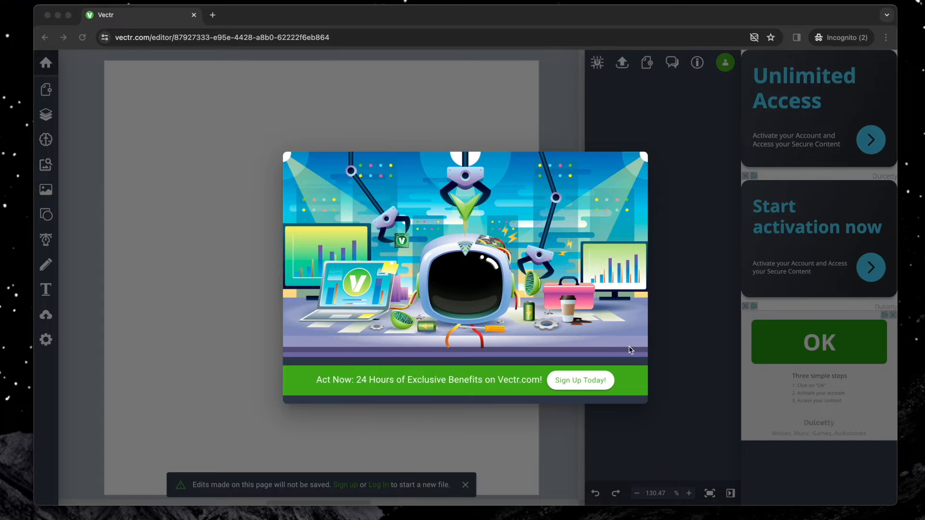
{"action": "mouse_move", "coordinate": [336, 258]}
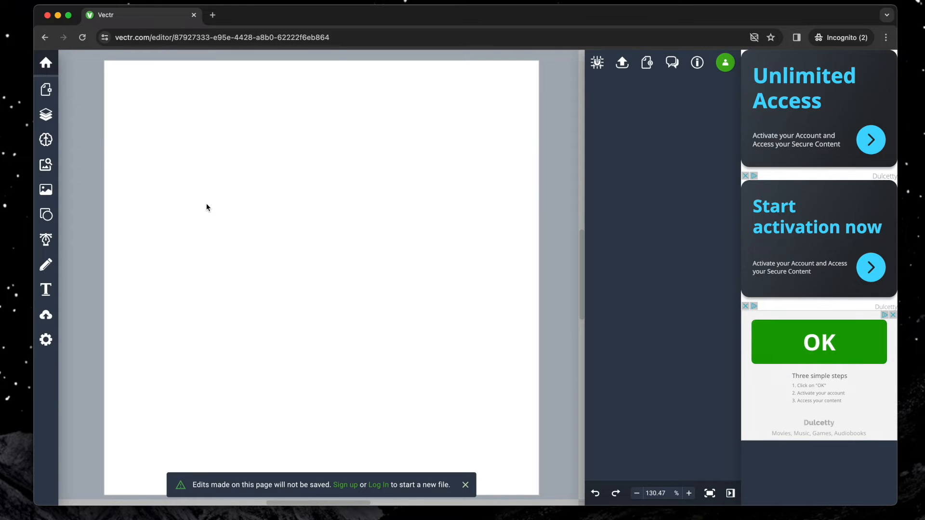
{"action": "mouse_move", "coordinate": [133, 311]}
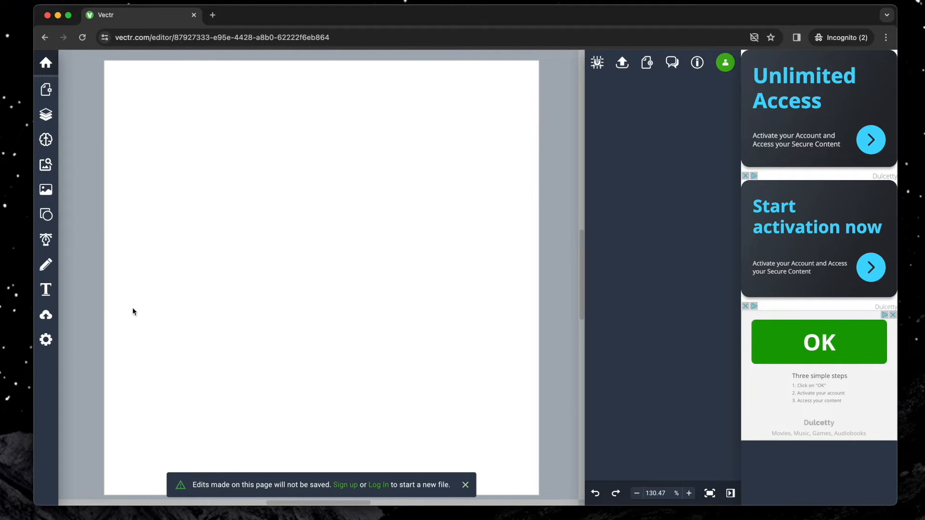
{"action": "mouse_move", "coordinate": [46, 316]}
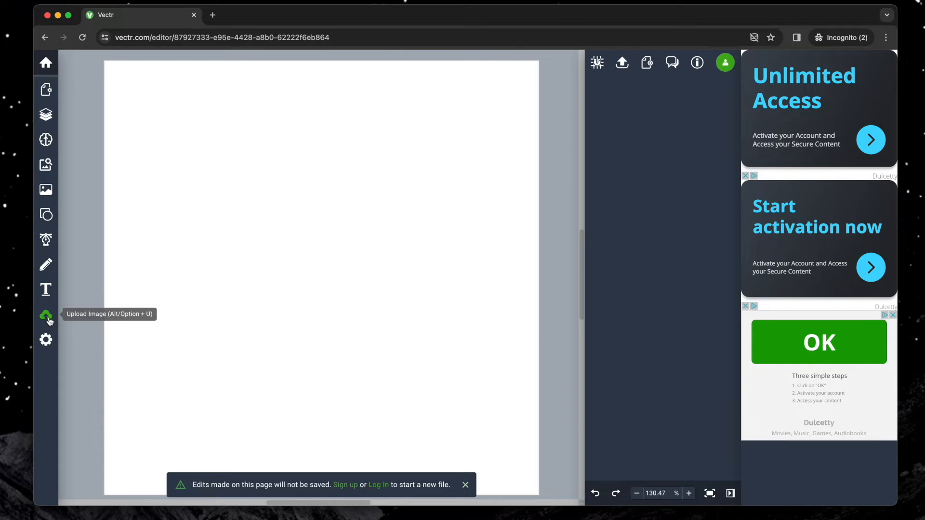
- Import PieceOfCake.svg from Downloads onto the canvas
{"action": "left_click", "coordinate": [47, 317]}
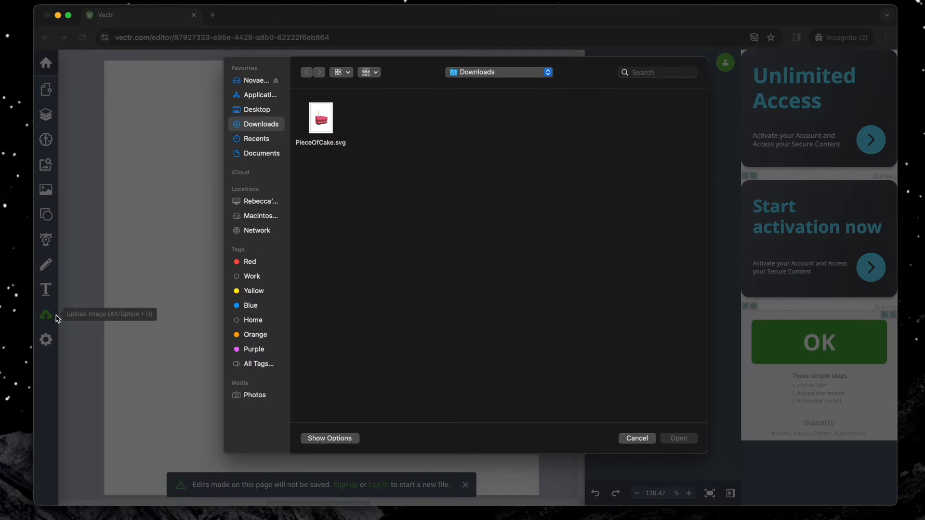
{"action": "mouse_move", "coordinate": [287, 132]}
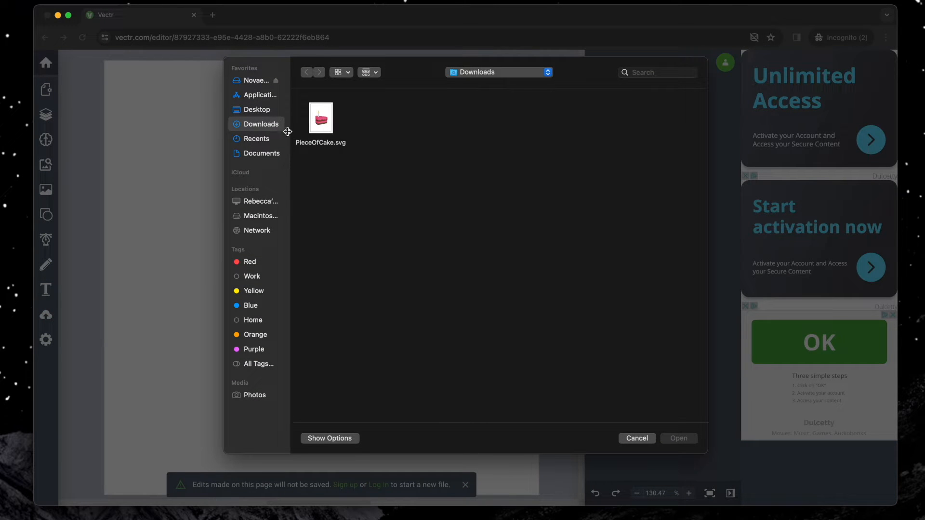
{"action": "left_click", "coordinate": [319, 119]}
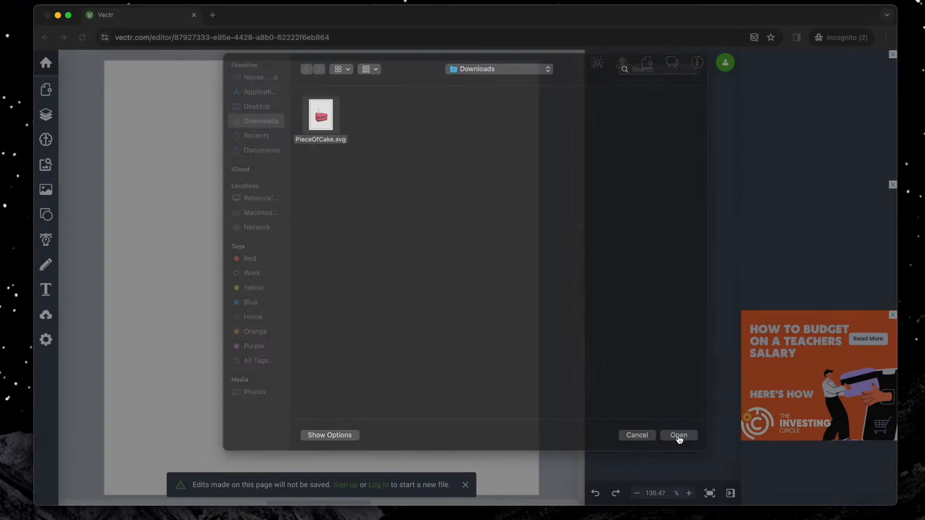
{"action": "left_click", "coordinate": [677, 435]}
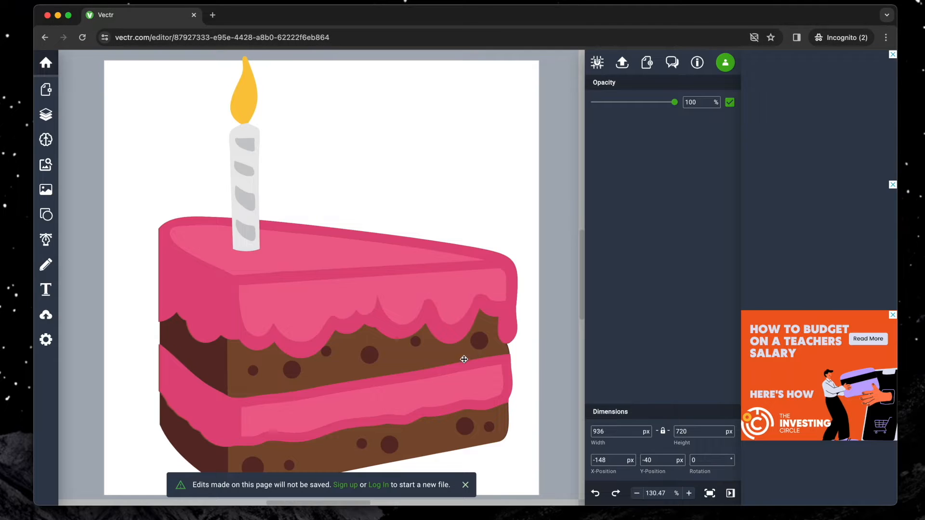
- Scale the cake to 500 px wide, then enlarge it slightly so it fills the page
{"action": "left_click_drag", "start_coordinate": [463, 359], "coordinate": [492, 380]}
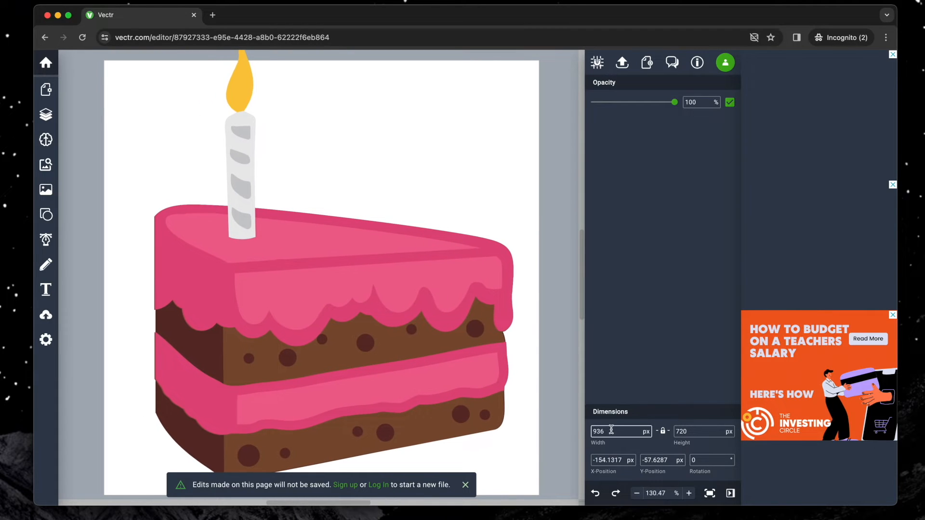
{"action": "type", "text": "50"}
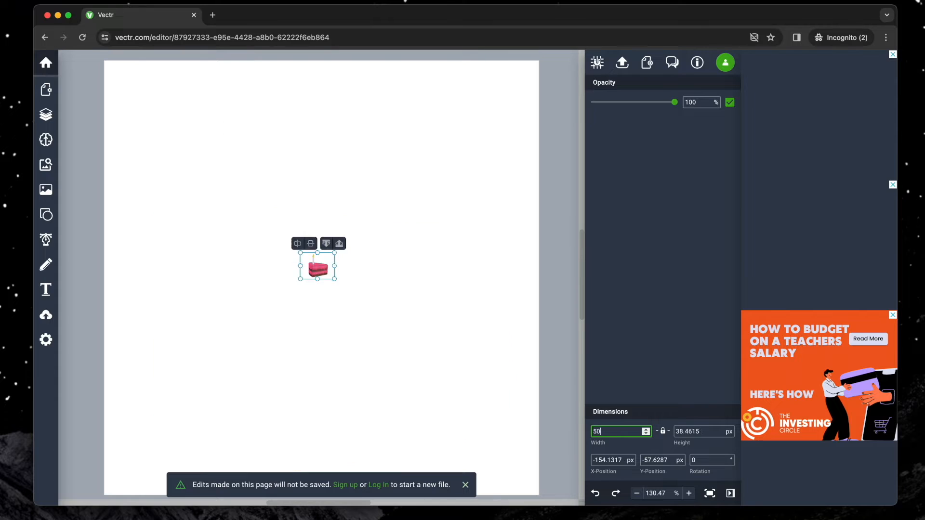
{"action": "type", "text": "500"}
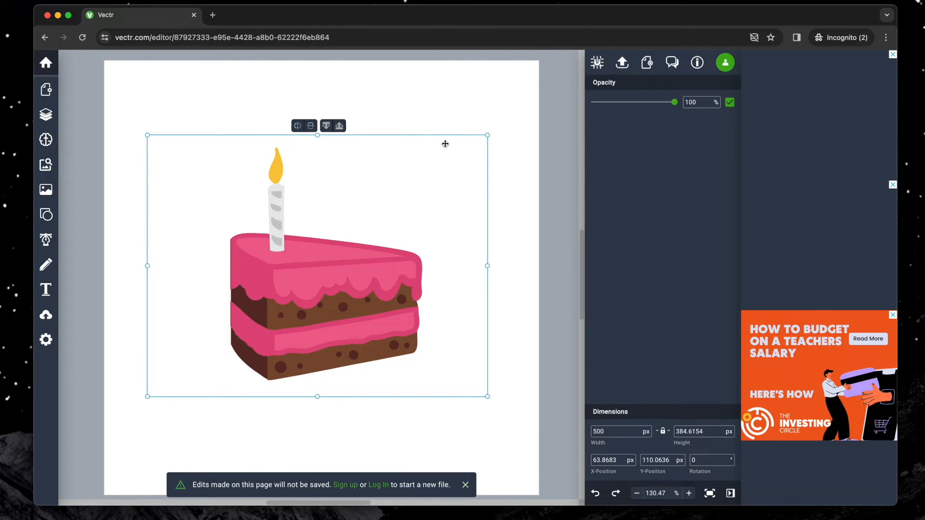
{"action": "left_click_drag", "start_coordinate": [487, 135], "coordinate": [494, 129]}
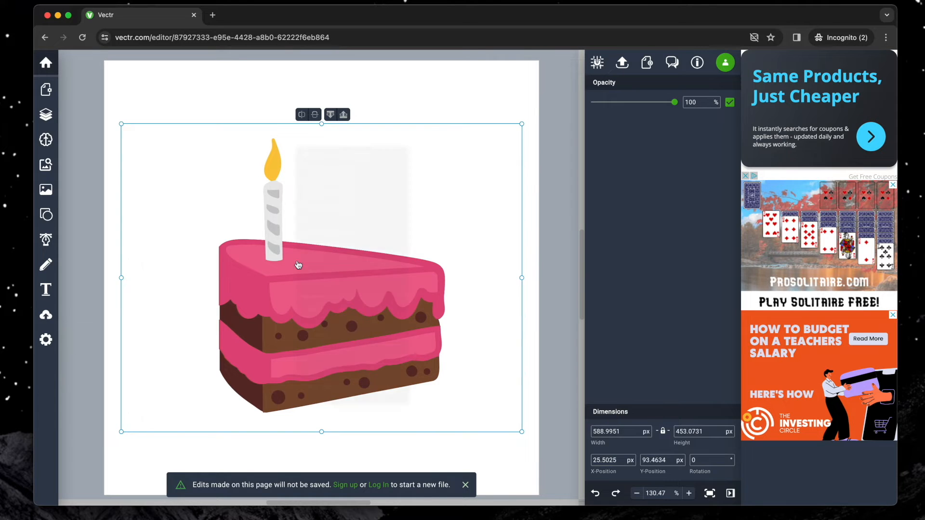
- Ungroup the cake illustration into its separate shapes
{"action": "right_click", "coordinate": [298, 264]}
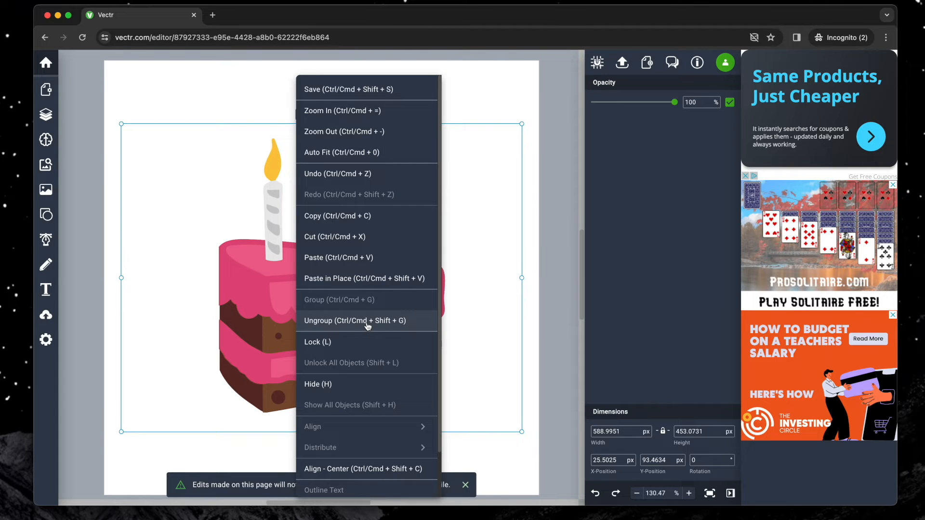
{"action": "left_click", "coordinate": [498, 345]}
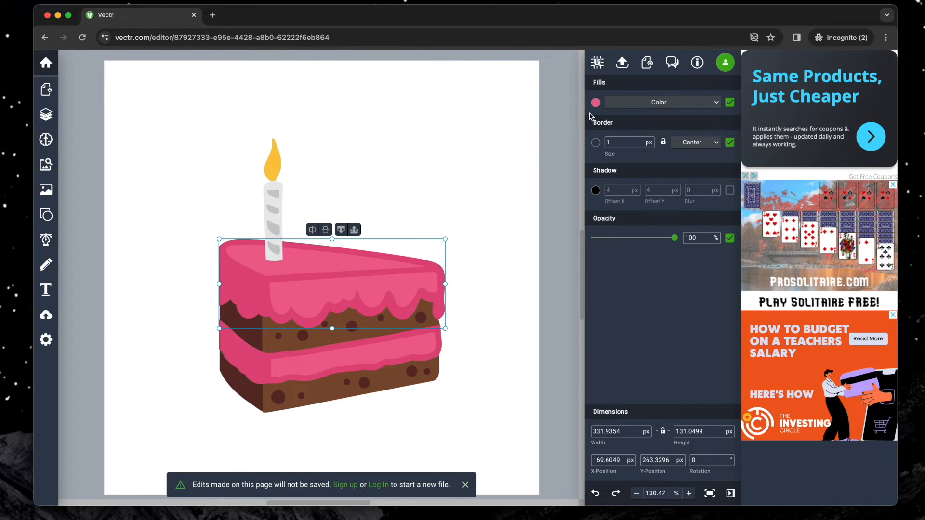
- Recolor the frosting top dark teal, the frosting edge blue and the cream filling teal
{"action": "left_click", "coordinate": [595, 102]}
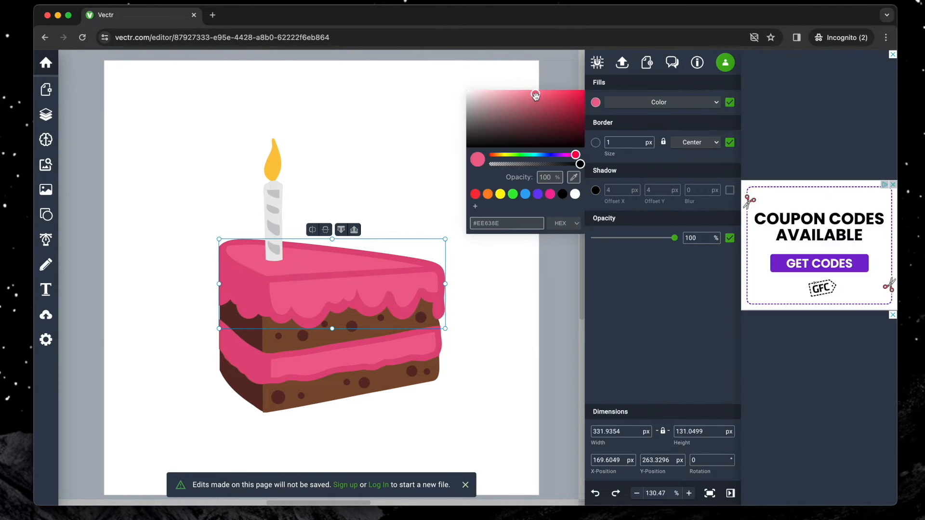
{"action": "left_click_drag", "start_coordinate": [535, 95], "coordinate": [552, 128]}
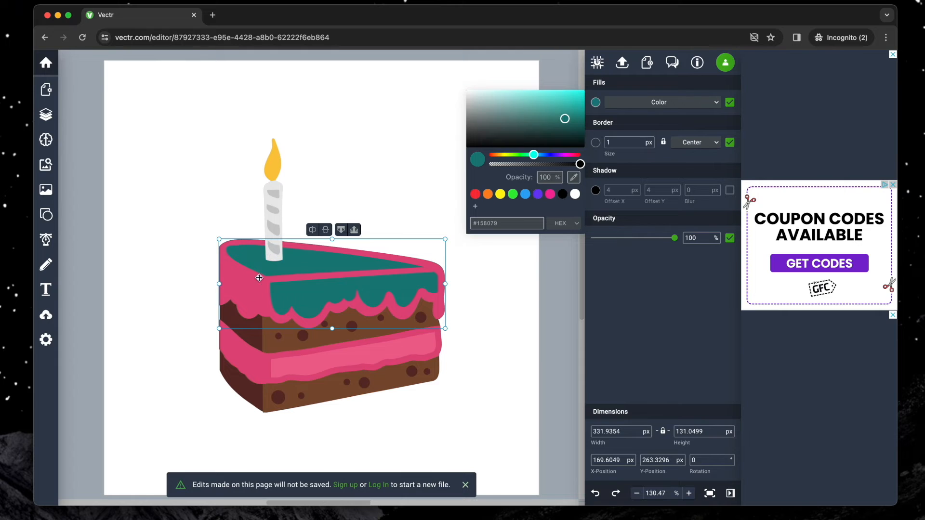
{"action": "left_click", "coordinate": [550, 194]}
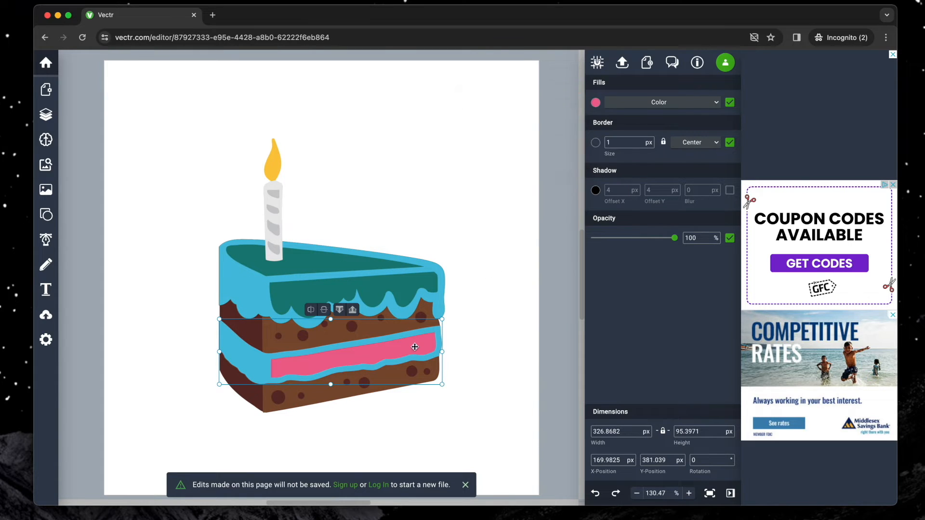
{"action": "left_click", "coordinate": [595, 102]}
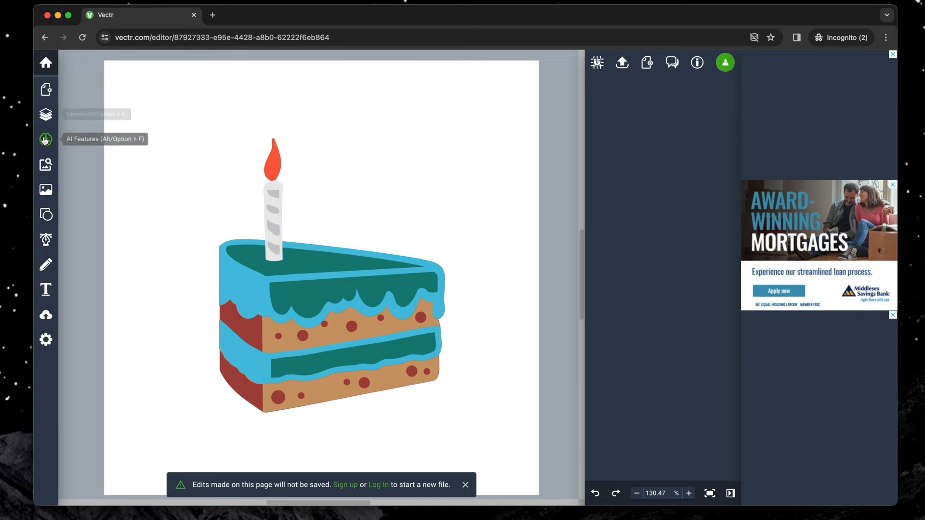
- Browse the Elements library, then show the basic Shapes library beside the canvas
{"action": "left_click", "coordinate": [45, 164]}
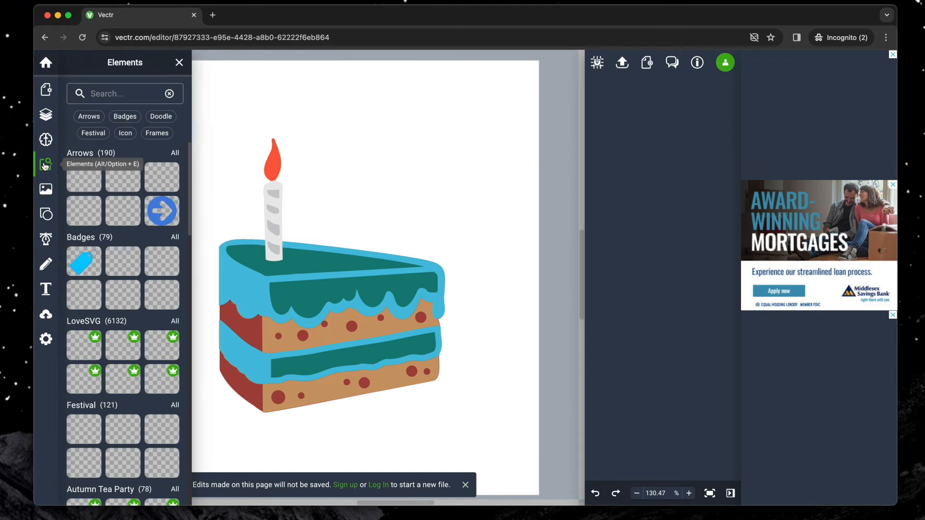
{"action": "scroll", "scroll_direction": "down", "scroll_amount": 3}
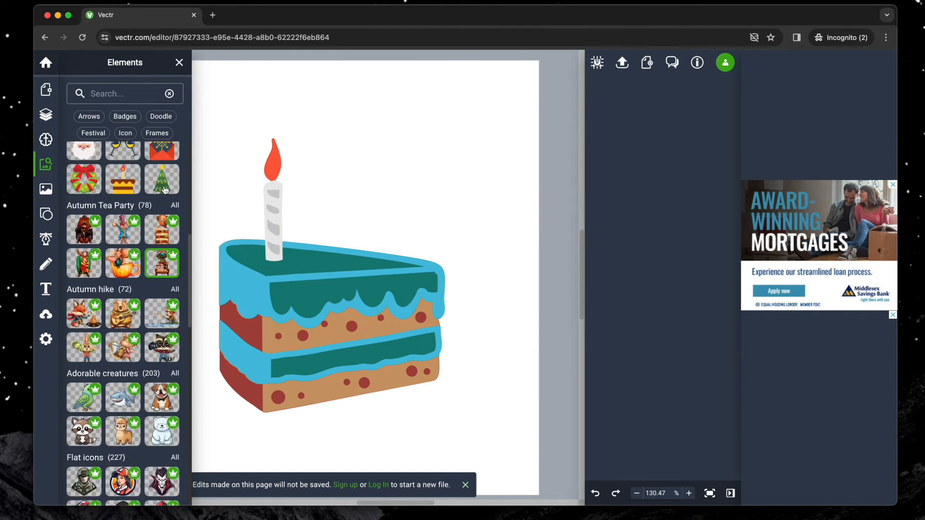
{"action": "left_click", "coordinate": [45, 214]}
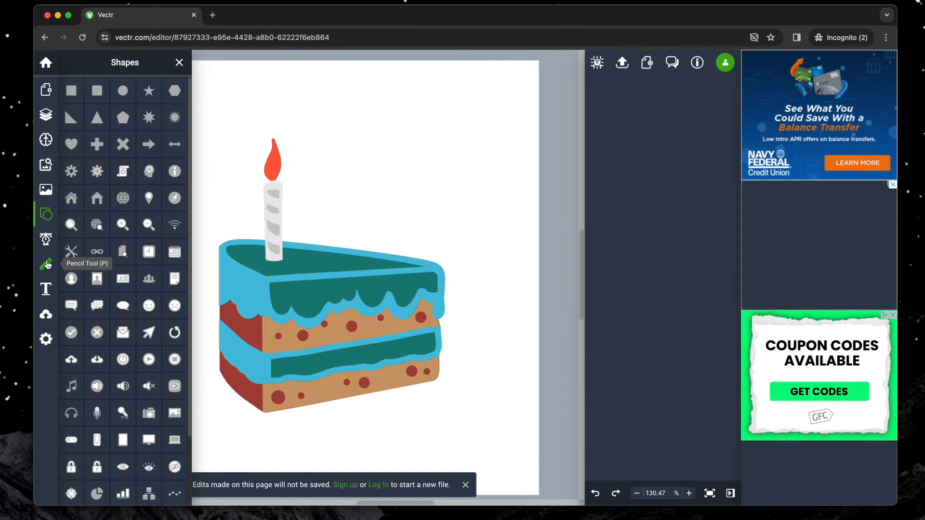
- Add 'Happy Birthday!' text above the candle in the Pacifico script font
{"action": "left_click", "coordinate": [45, 290]}
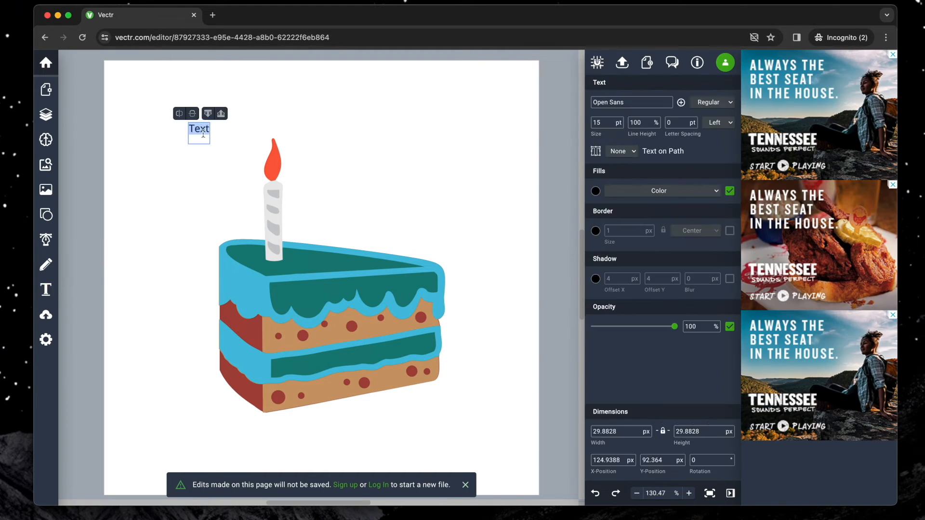
{"action": "type", "text": "Happy Birthday!"}
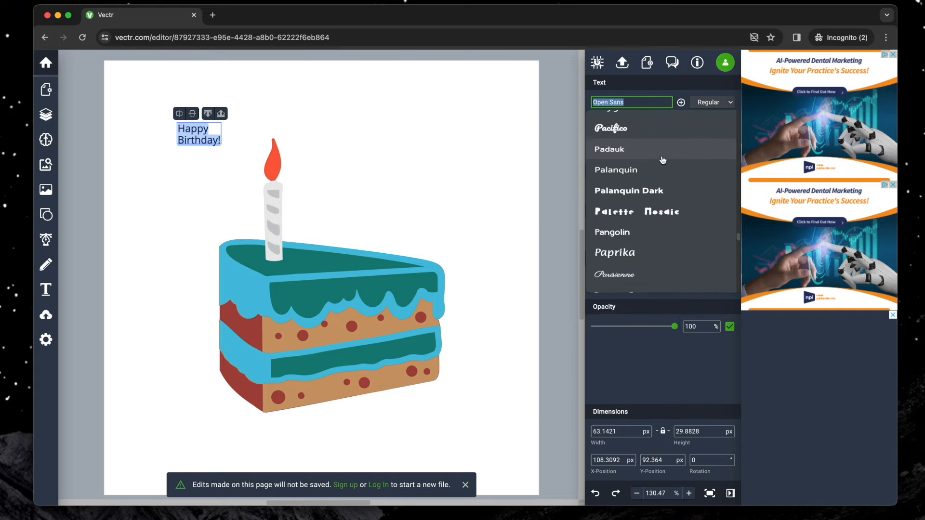
{"action": "left_click", "coordinate": [611, 128]}
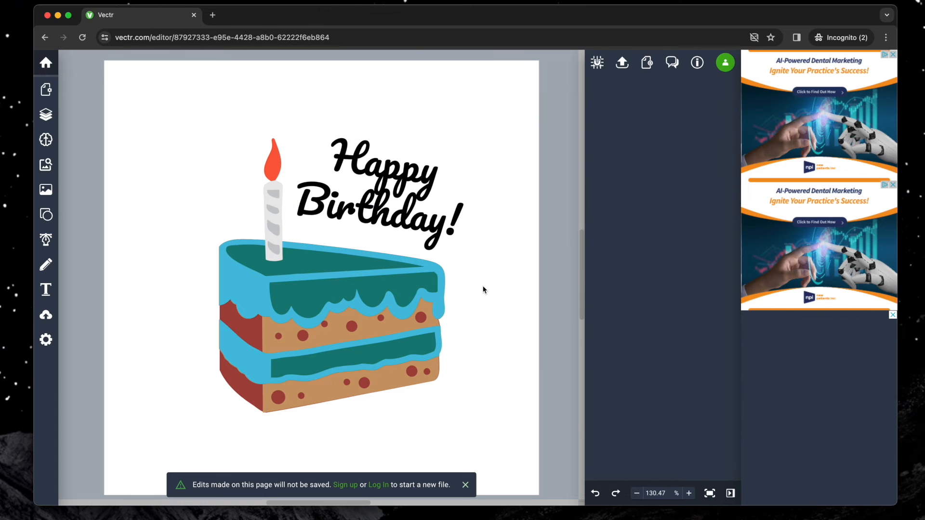
{"action": "mouse_move", "coordinate": [214, 172]}
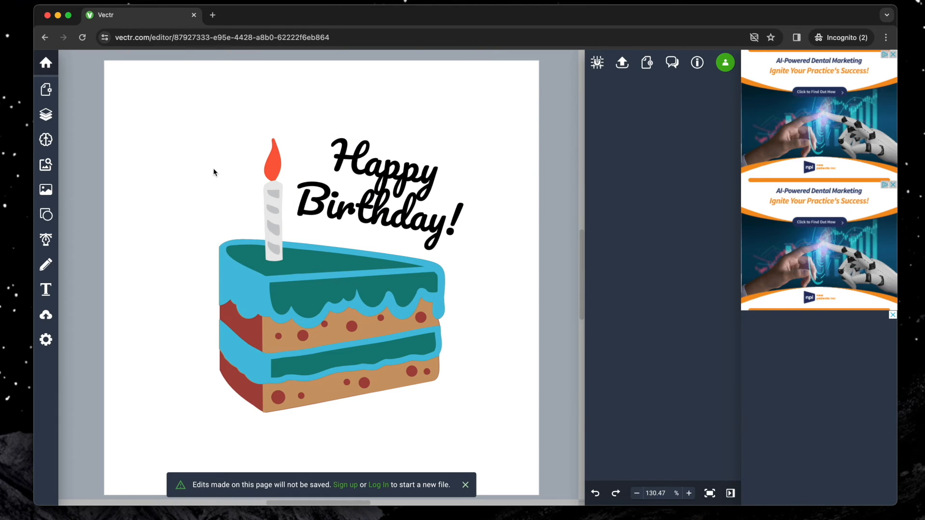
{"action": "mouse_move", "coordinate": [572, 114]}
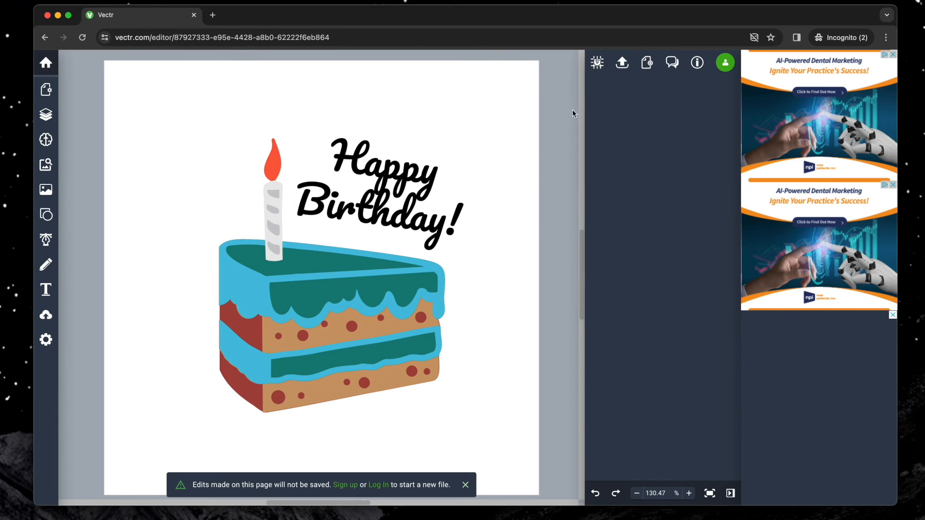
{"action": "mouse_move", "coordinate": [621, 64]}
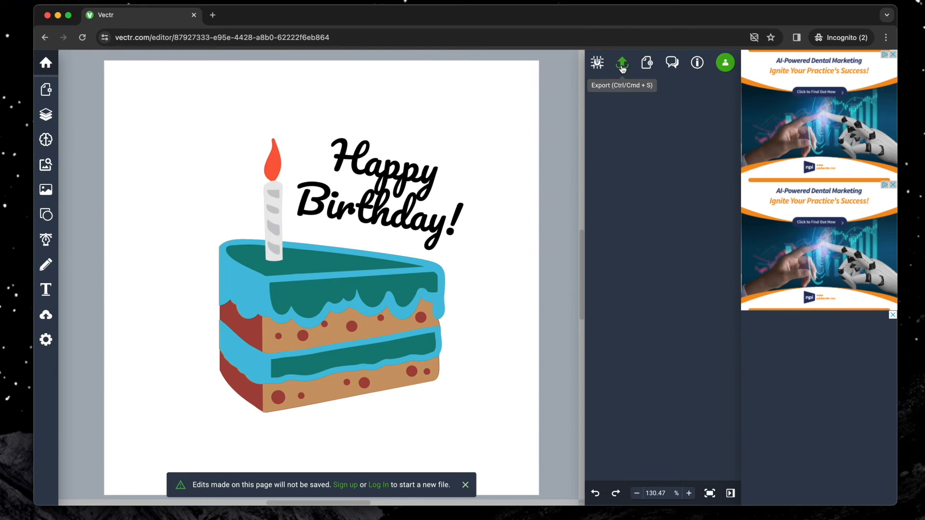
- Export the card as a 500 px JPEG and start the download
{"action": "left_click", "coordinate": [621, 62]}
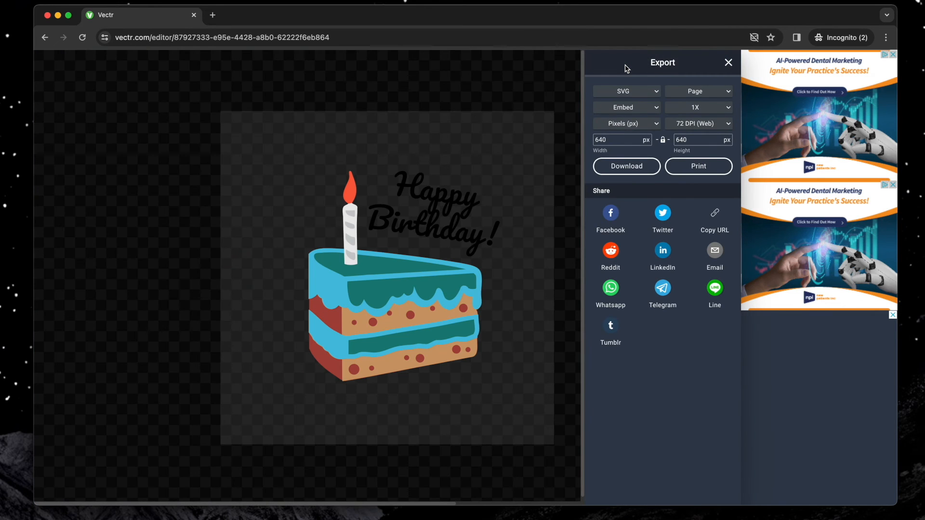
{"action": "left_click", "coordinate": [625, 90]}
{"action": "type", "text": "500"}
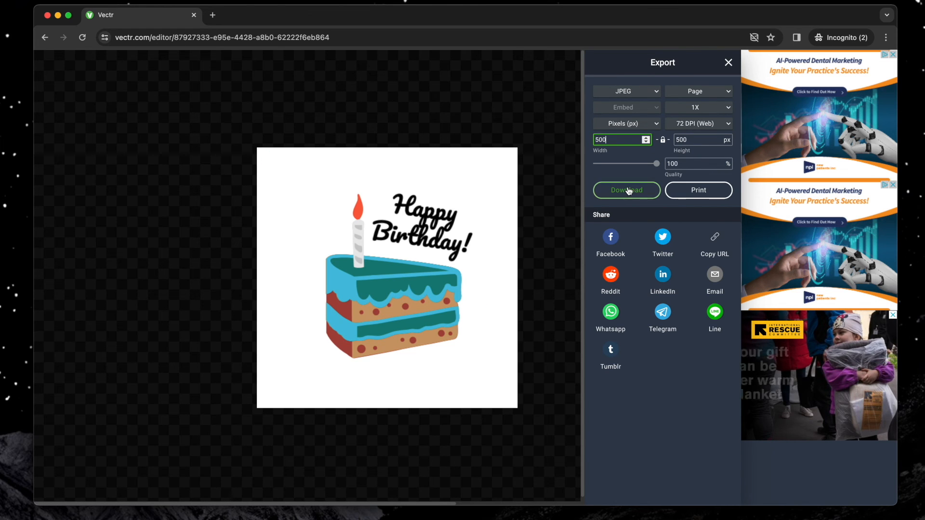
{"action": "left_click", "coordinate": [626, 189]}
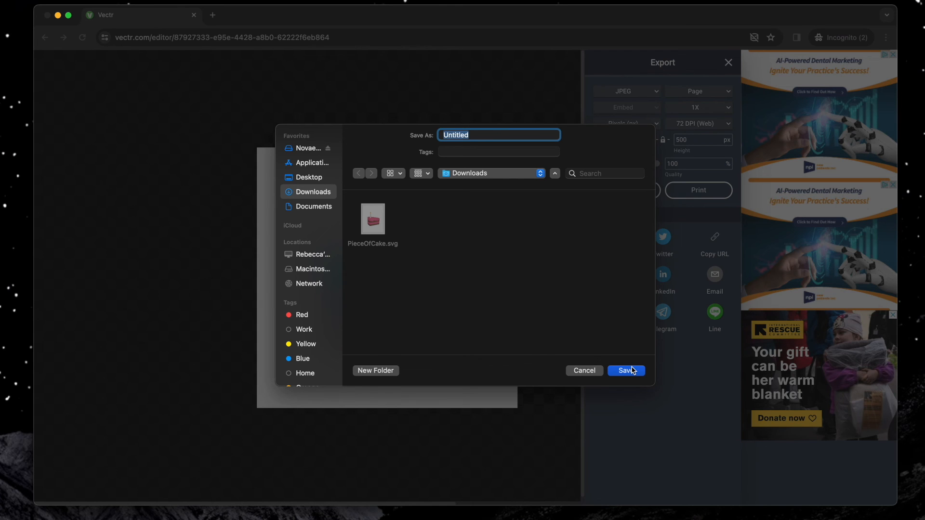
- Save the JPEG as BirthdayCard in Downloads
{"action": "type", "text": "BirthdayCard"}
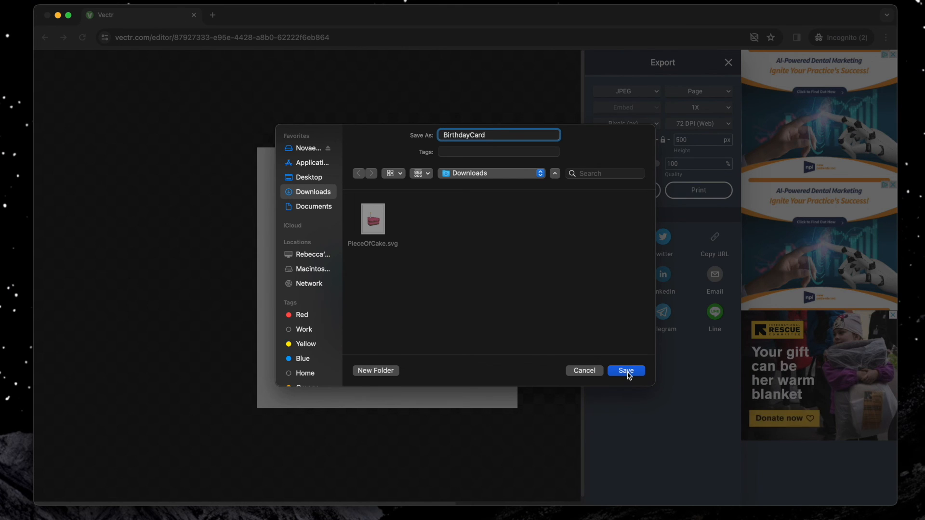
{"action": "left_click", "coordinate": [625, 370]}
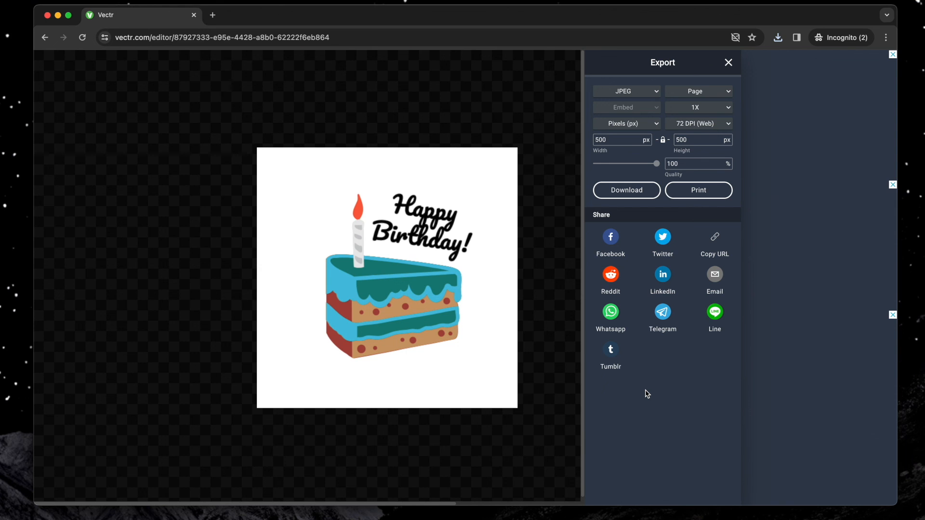